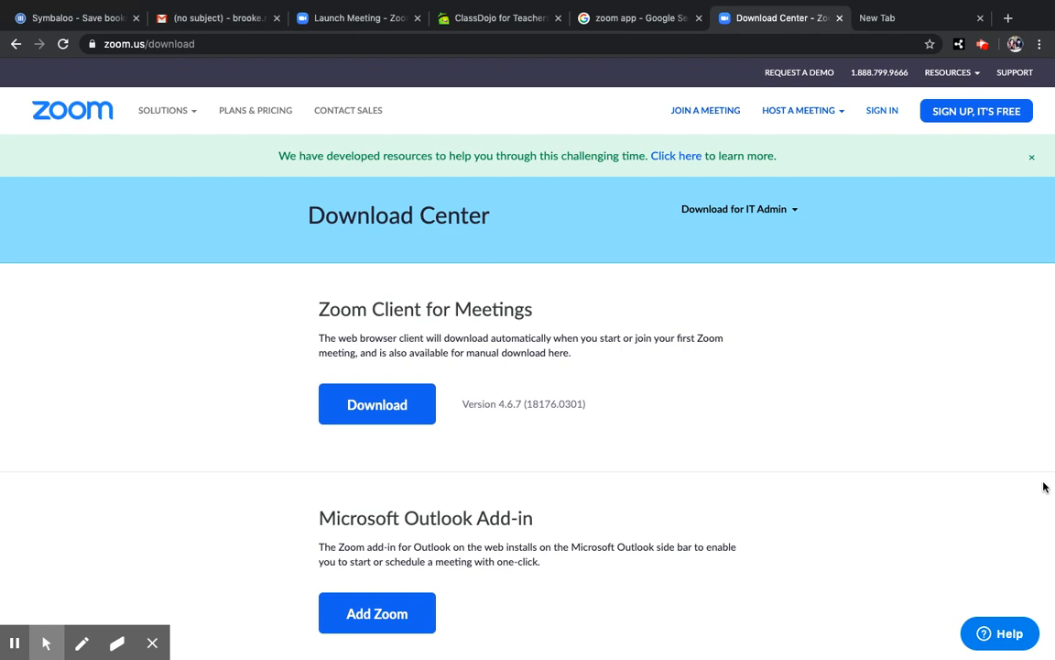
Switch between the Zoom Download Center tab and the empty new tab, ending on the new tab
click(163, 110)
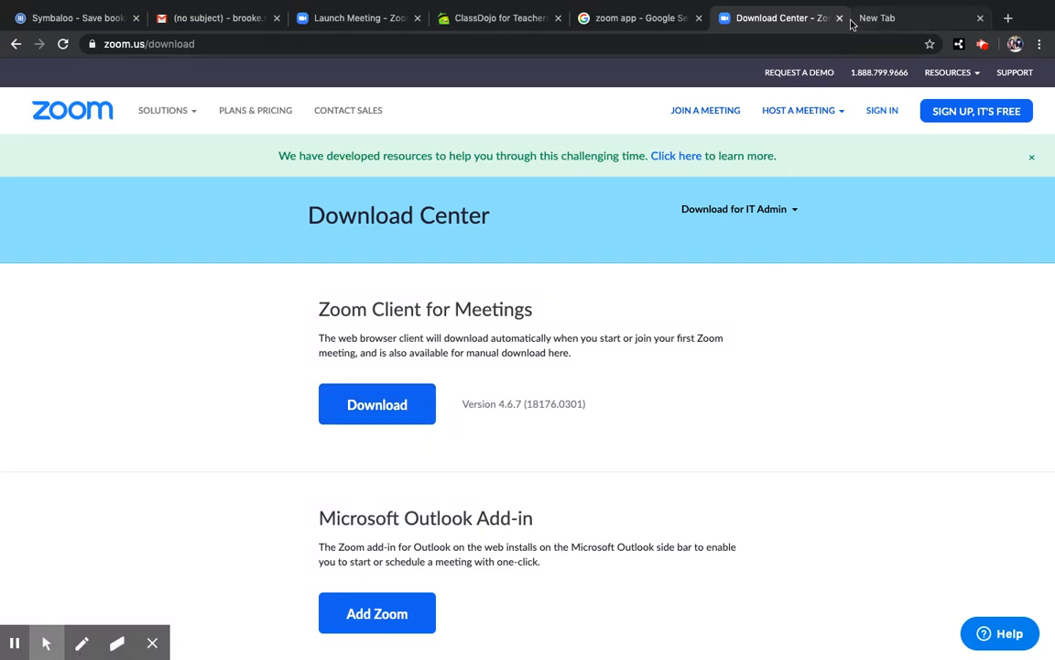
mouse_move(865, 22)
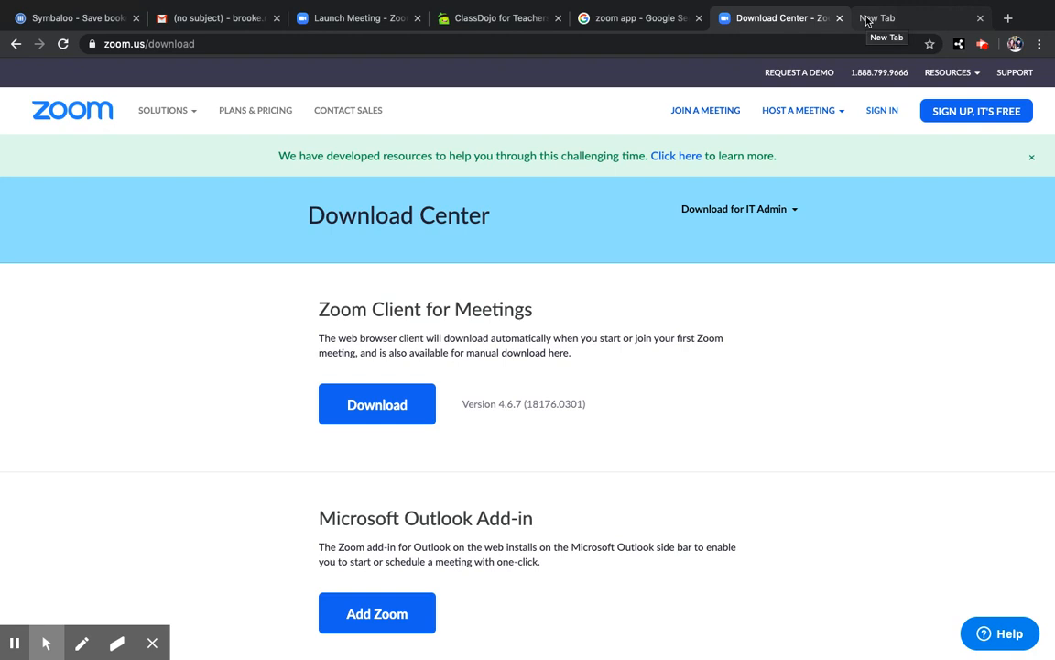
click(916, 17)
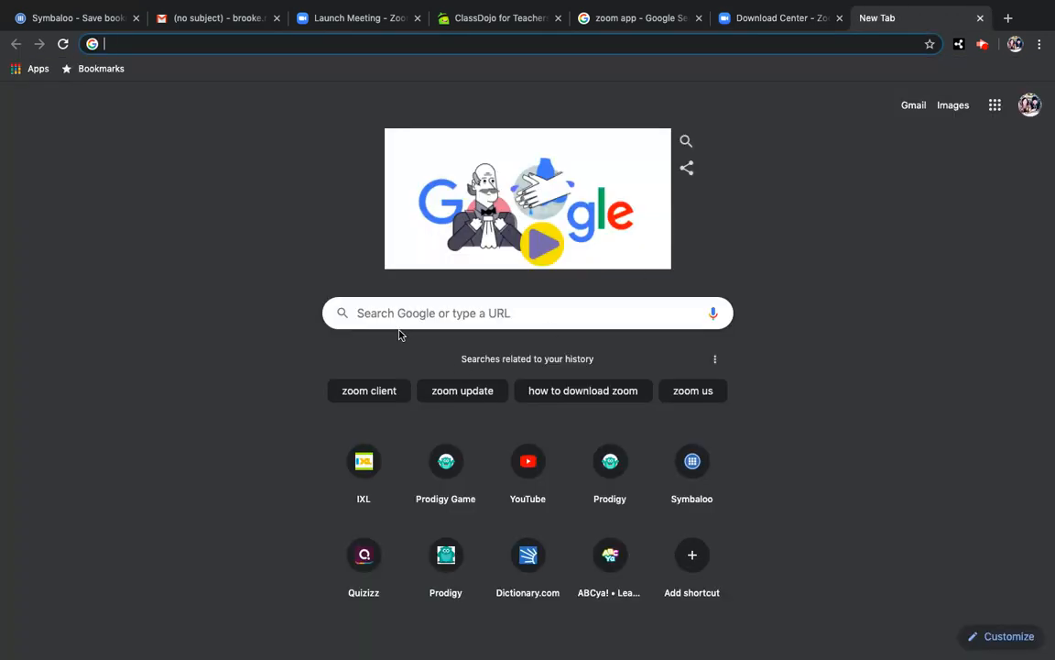
click(142, 43)
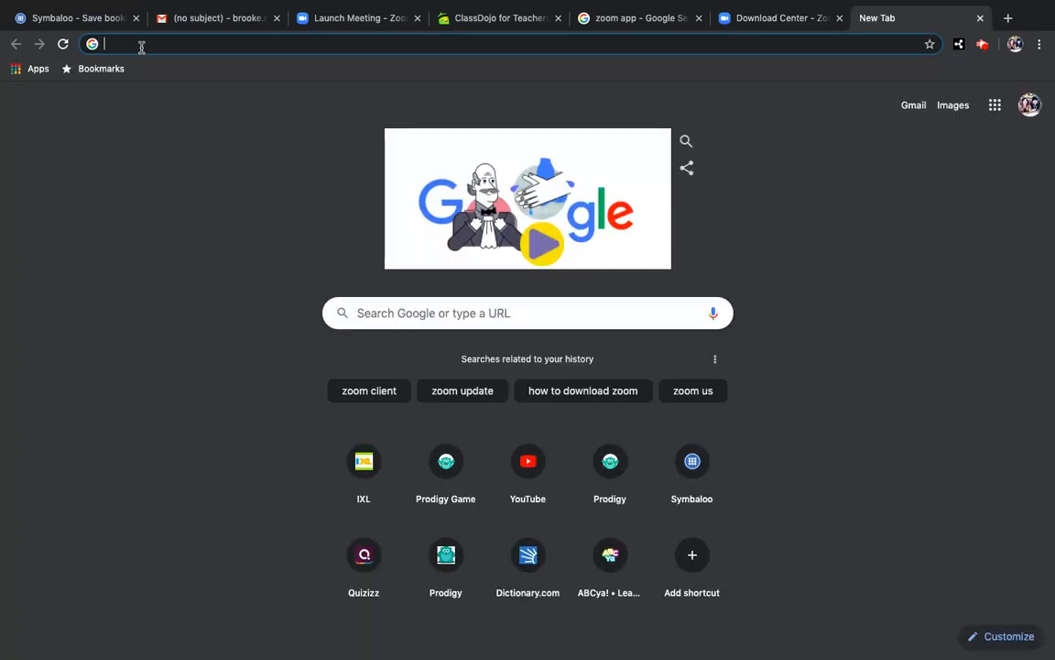
click(778, 18)
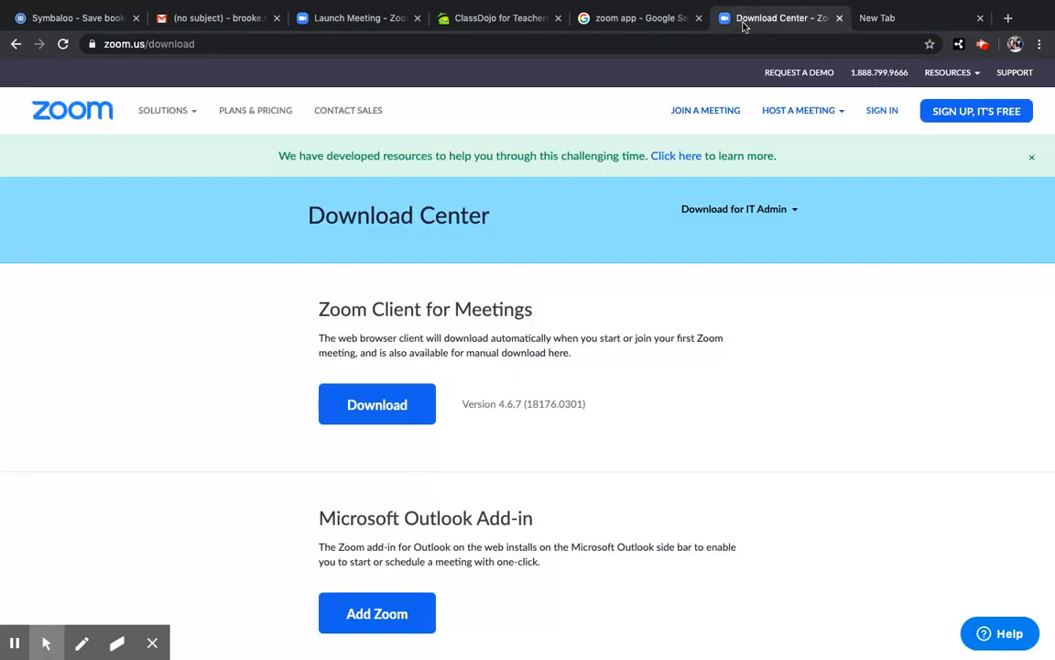
click(877, 18)
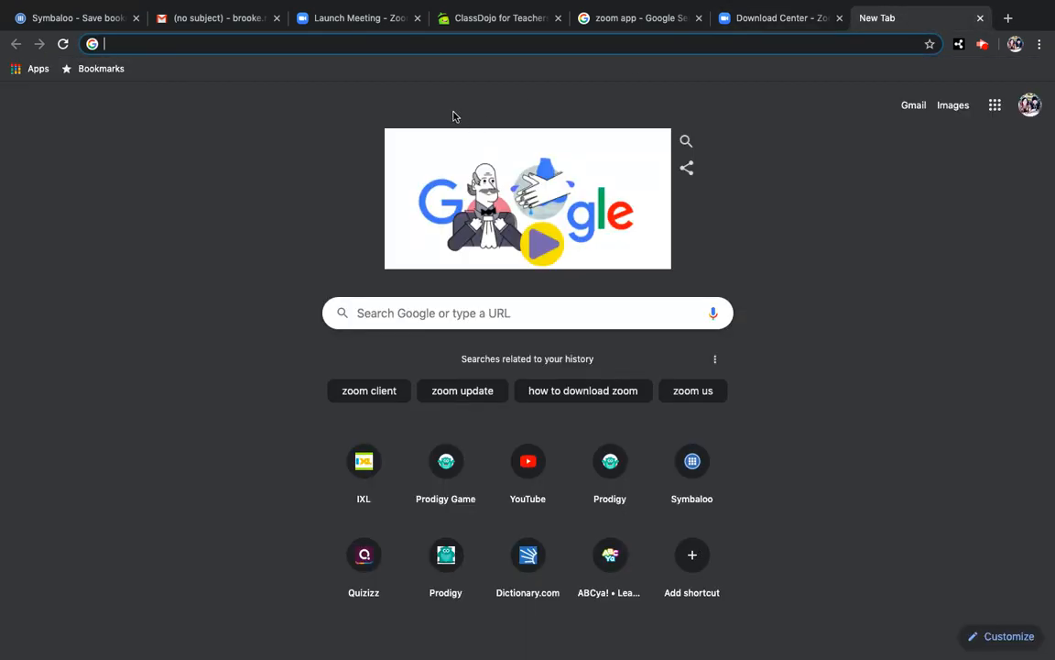
Search Google for 'zoom intal', open the Download Center - Zoom result, then return to the zoom app image results
text(zoom intall)
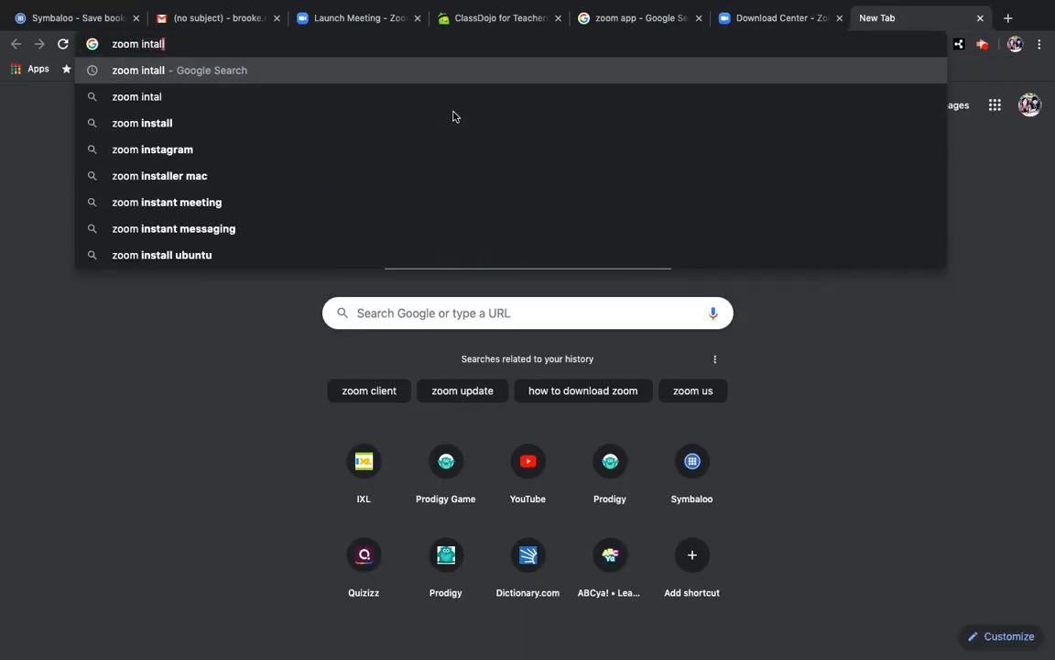
key(Enter)
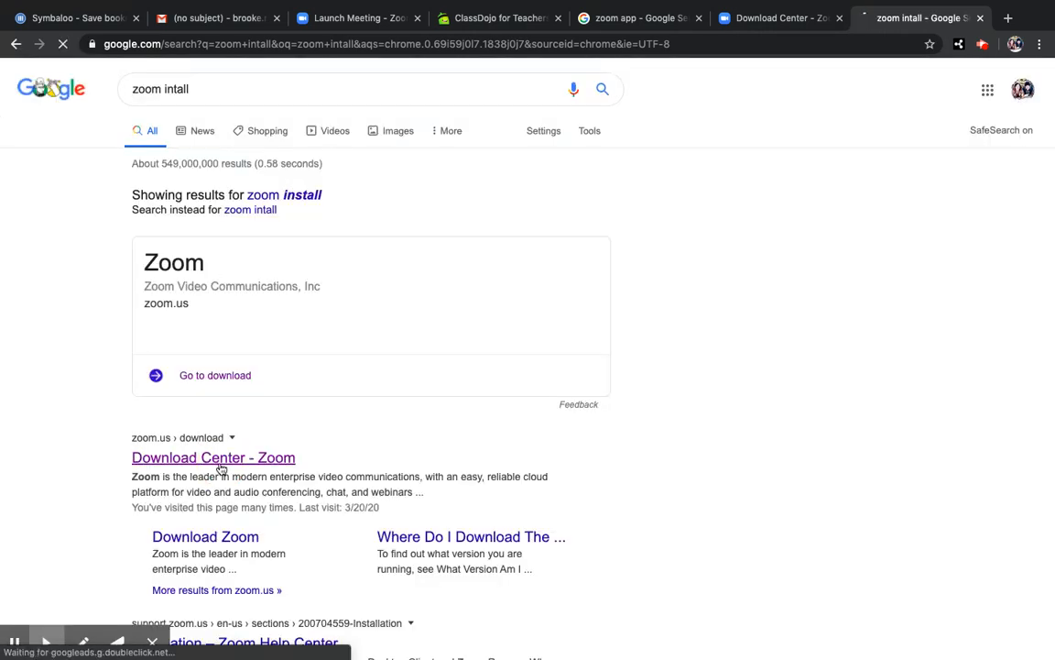
click(212, 458)
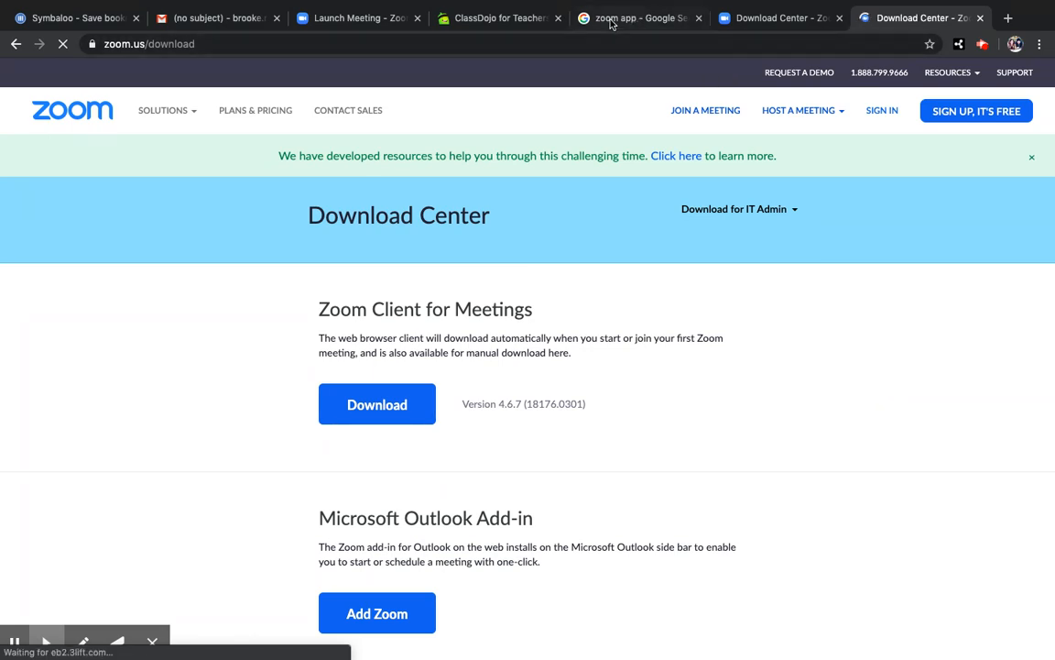
click(635, 17)
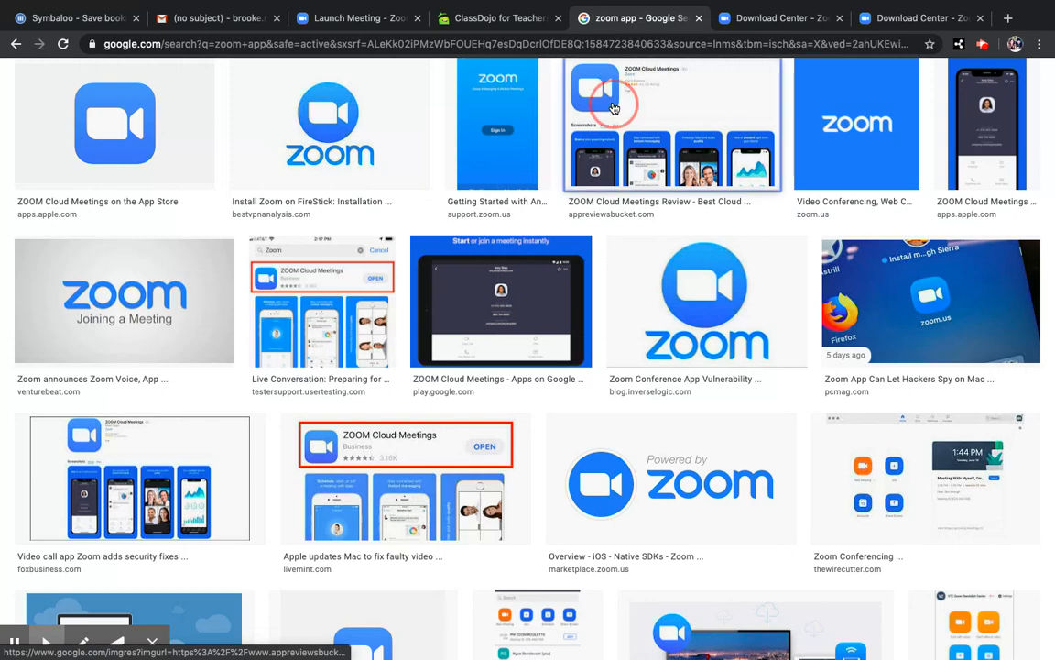
Switch to the ClassDojo tab showing Mrs. Erickson's Class Story with the Zoom link
click(672, 124)
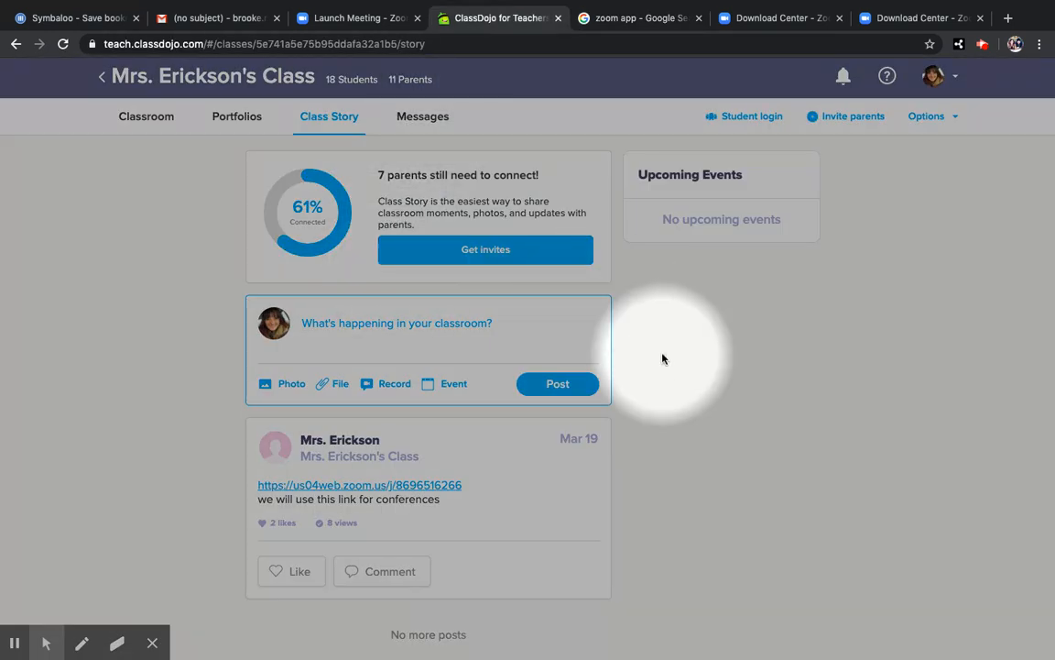
mouse_move(385, 481)
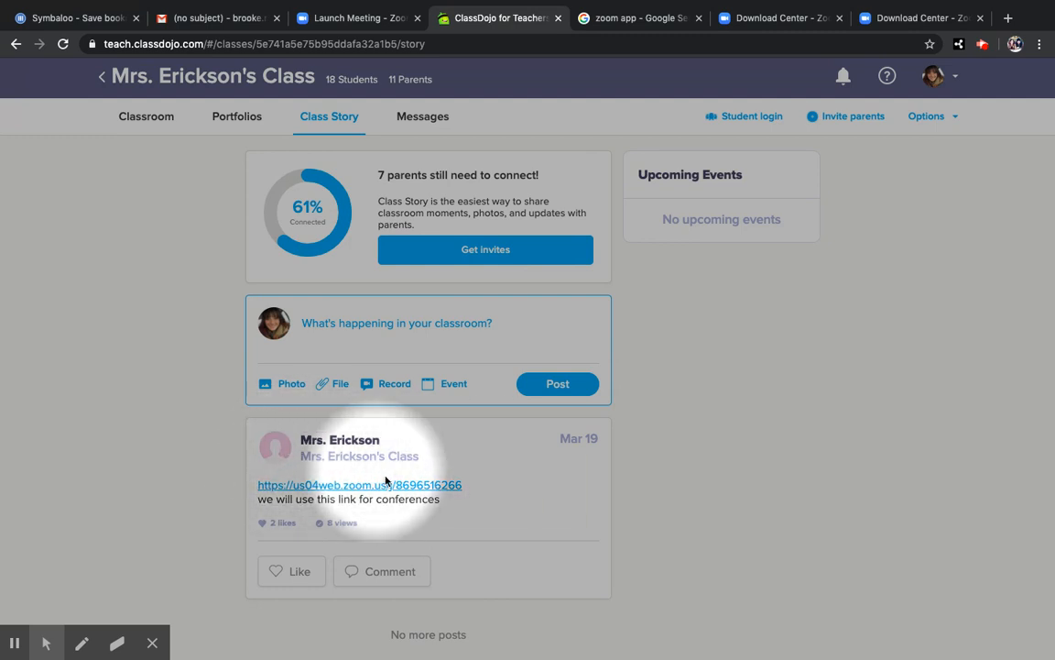
mouse_move(312, 485)
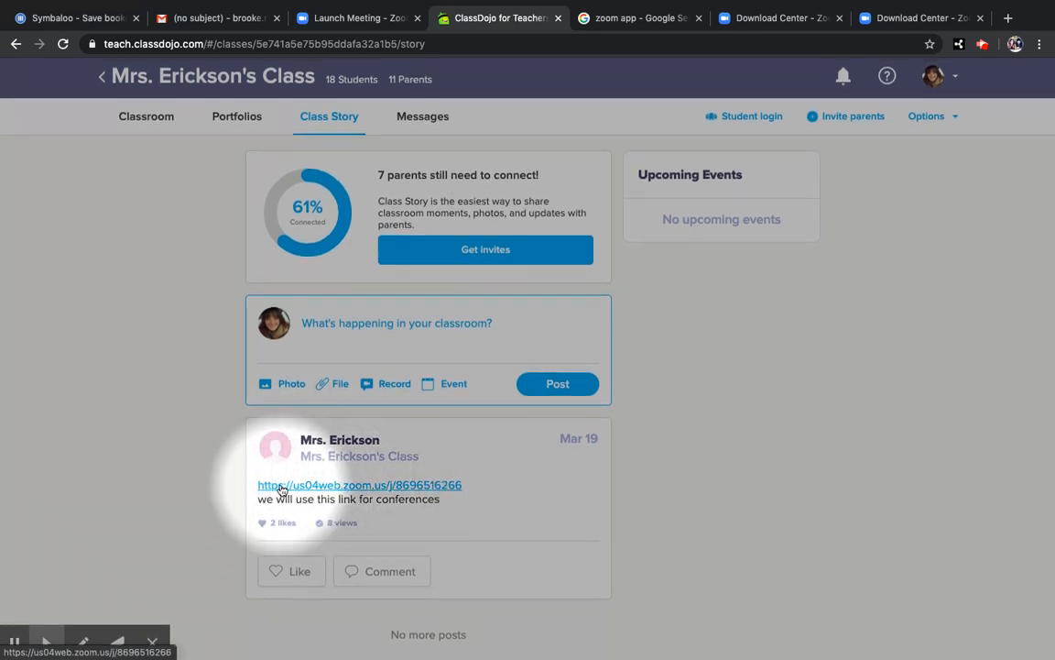
mouse_move(394, 490)
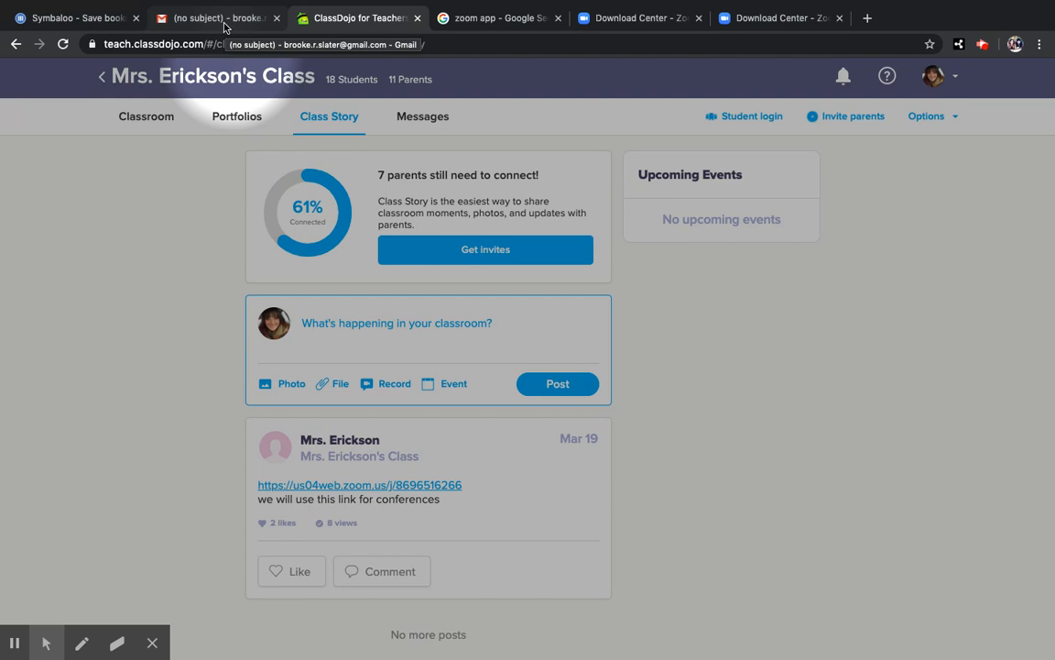
Switch to the Gmail message and follow its us04web.zoom.us meeting link
click(216, 17)
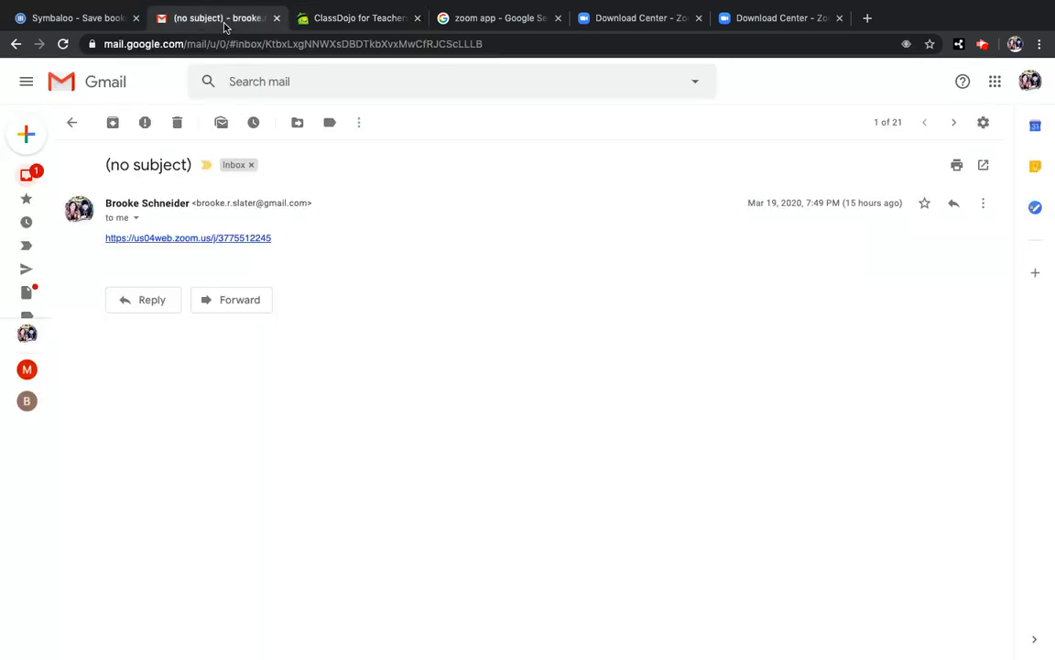
click(188, 238)
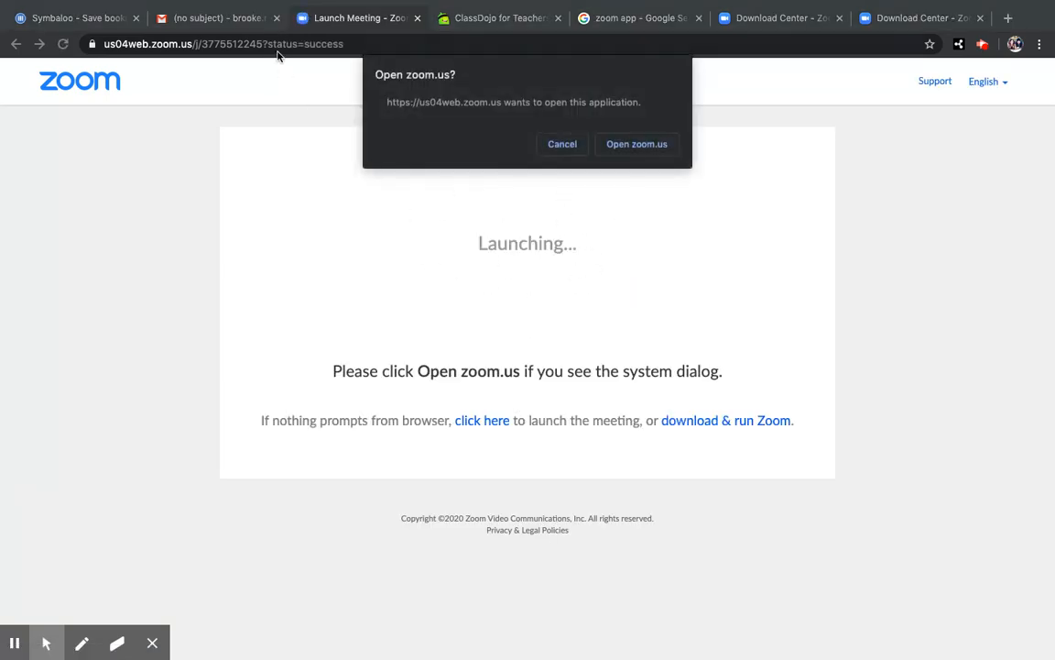
Allow the browser to open zoom.us so the meeting launches in the Zoom app
click(636, 144)
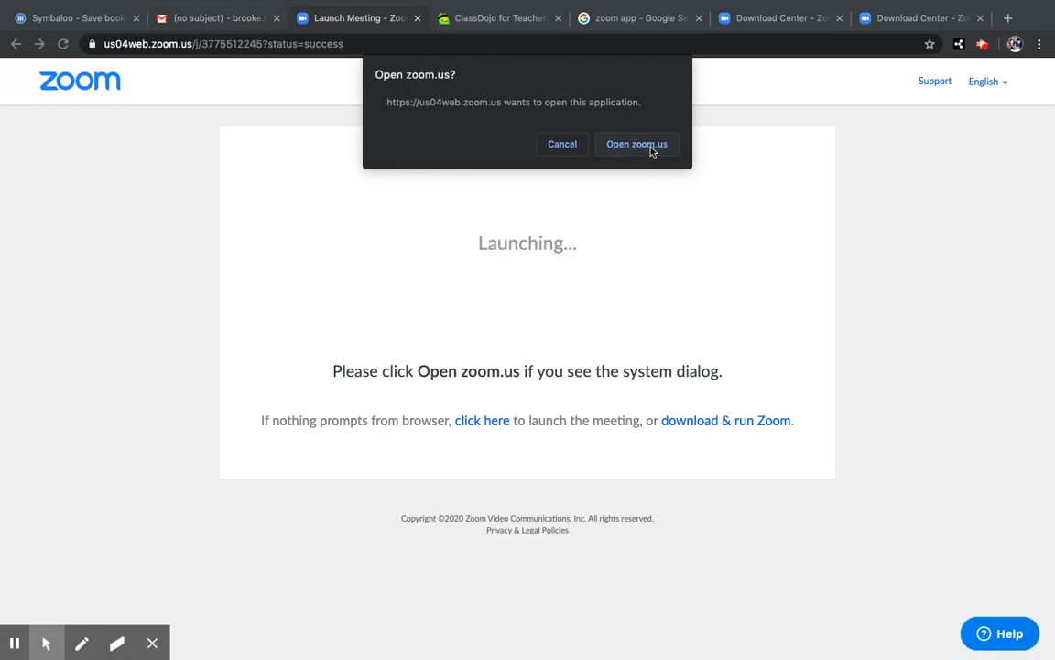
click(636, 143)
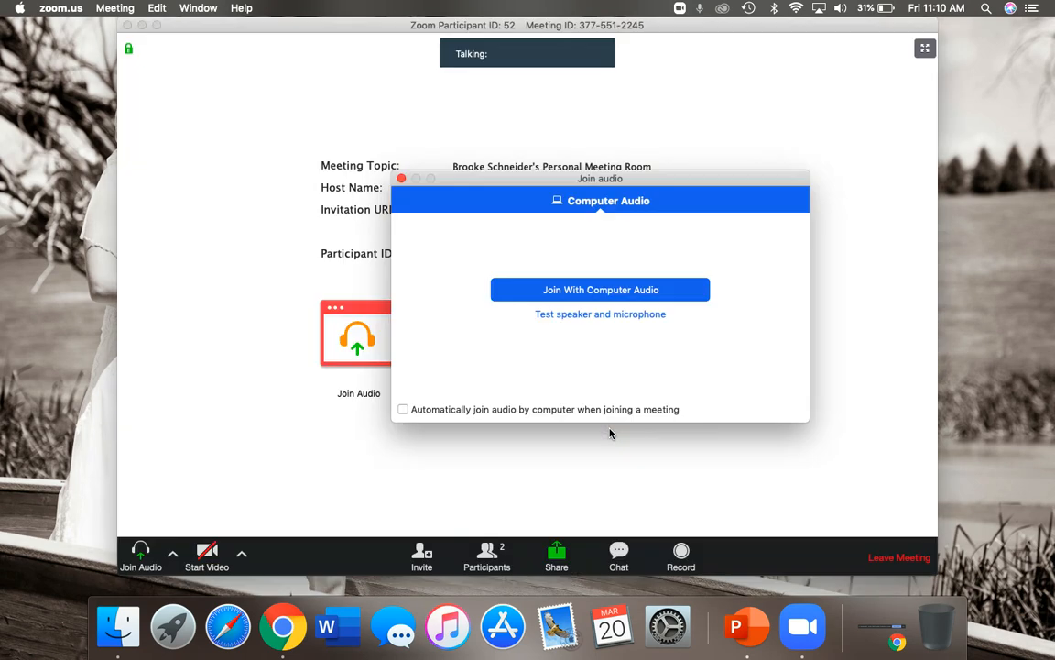
mouse_move(599, 358)
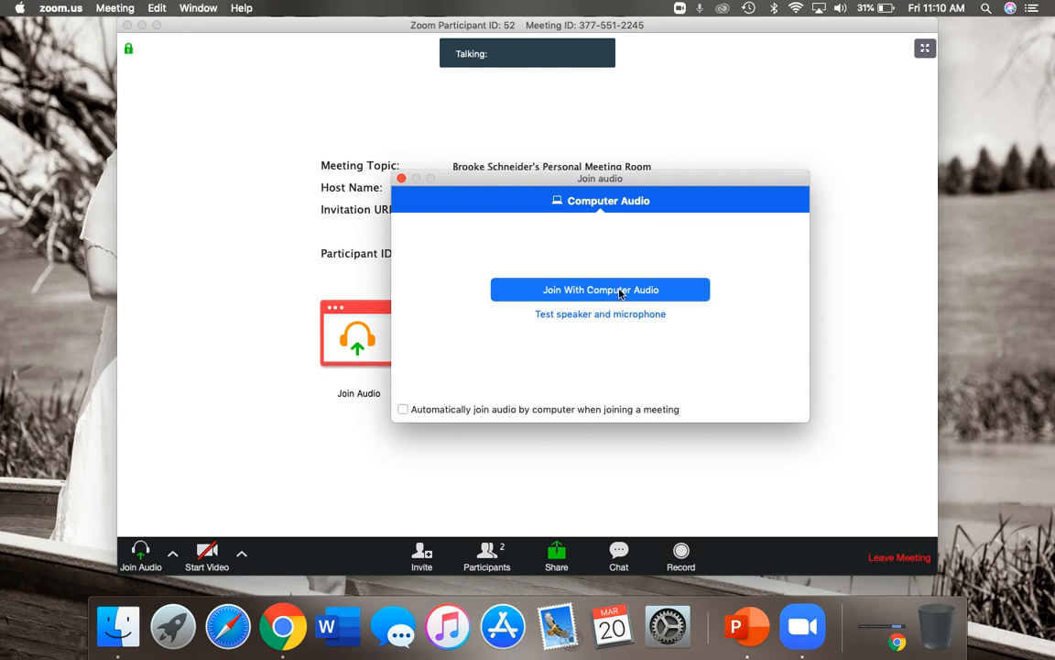
Join with computer audio, mute the microphone, and start sending video
click(600, 290)
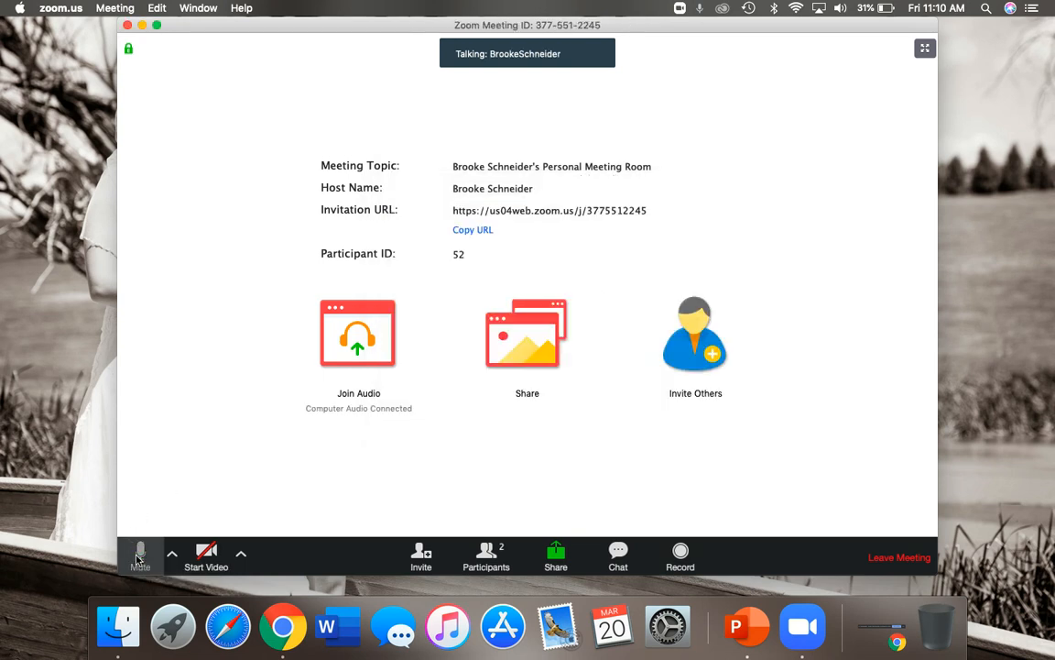
click(140, 552)
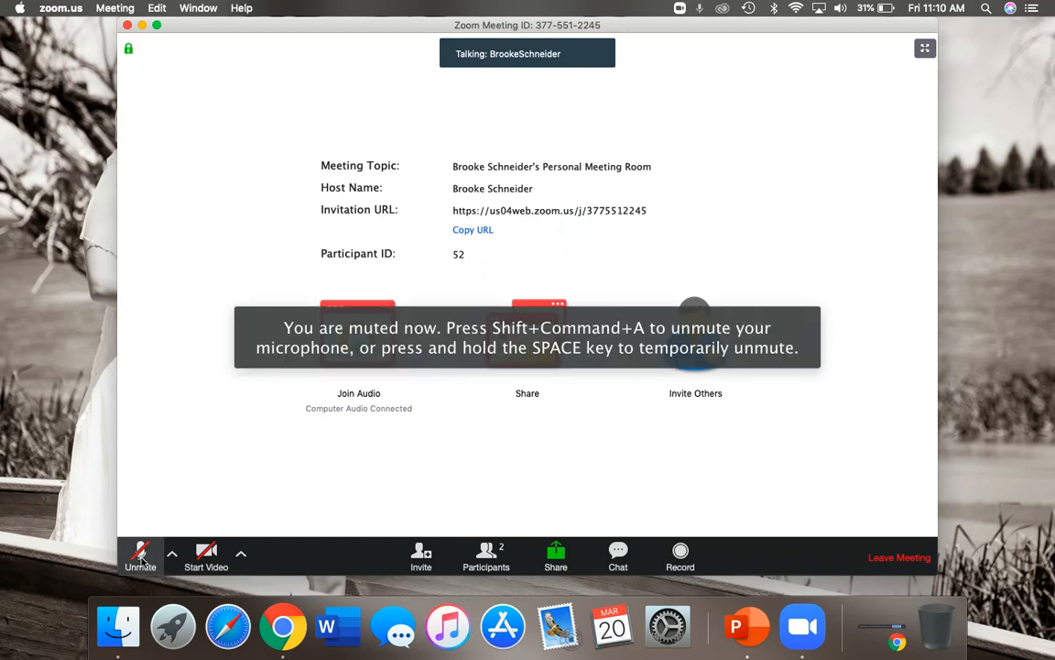
mouse_move(140, 554)
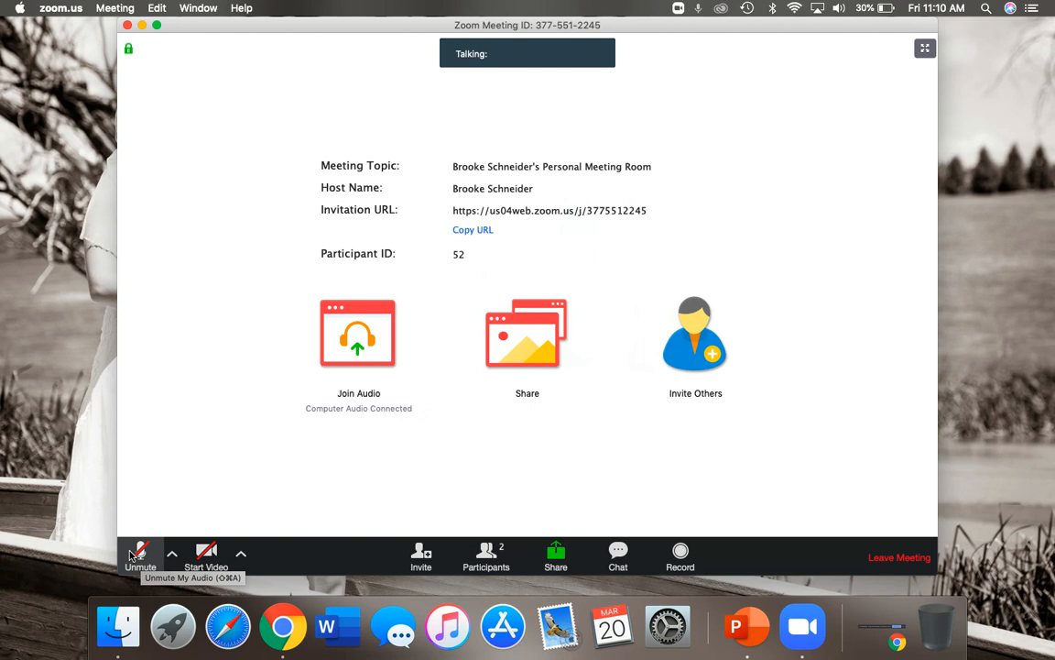
mouse_move(282, 626)
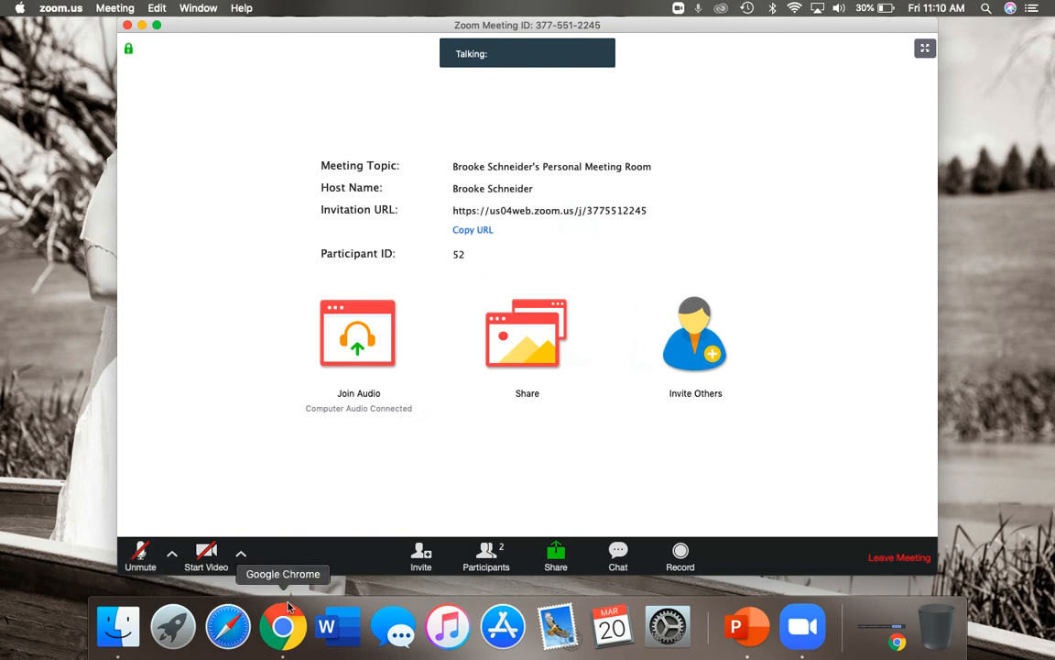
click(206, 556)
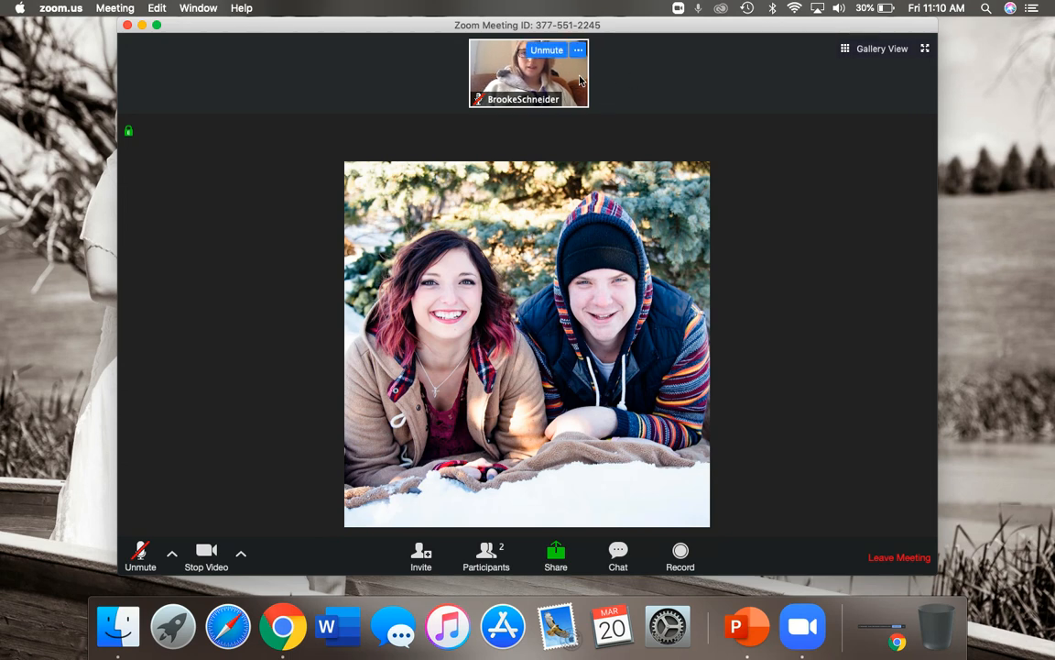
mouse_move(475, 189)
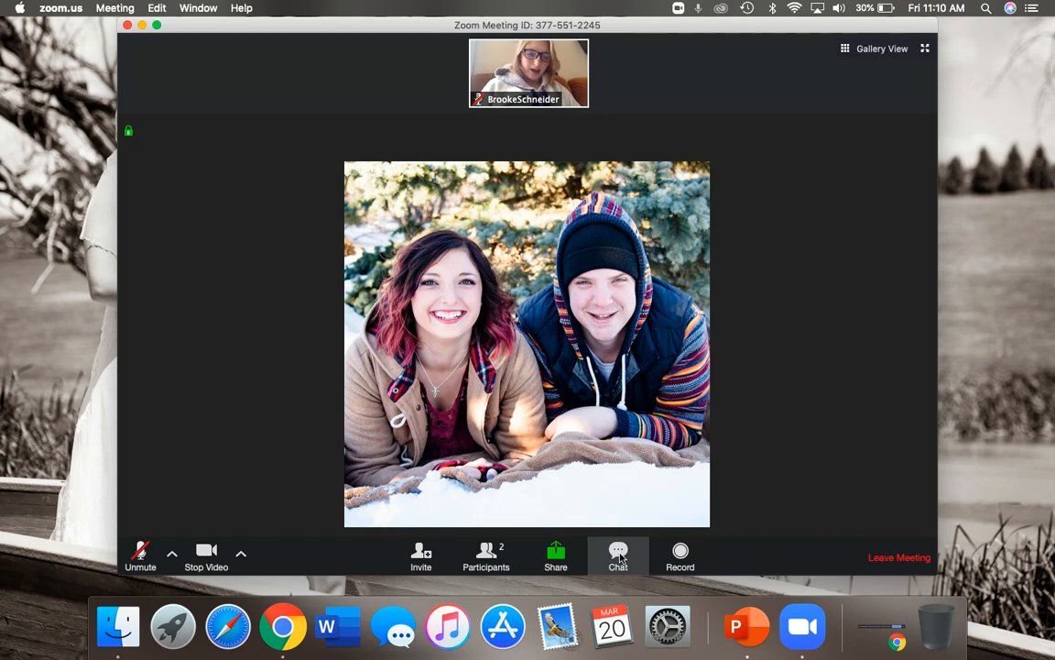
Send everyone the chat message 'Hey my audio doesn't work' and close the chat panel
click(618, 551)
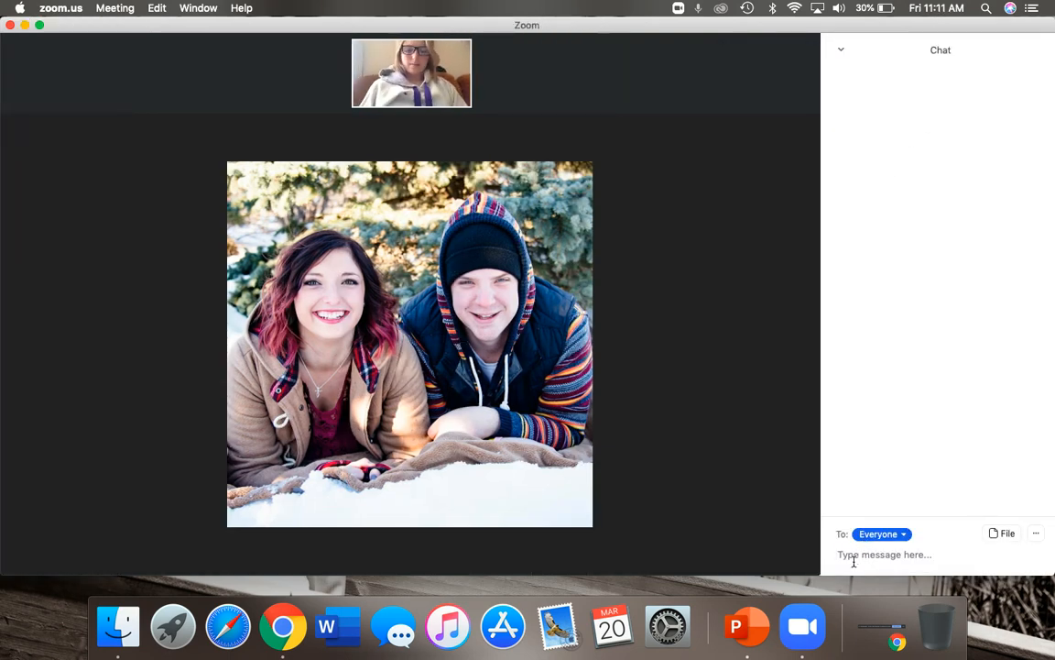
text(Hey my)
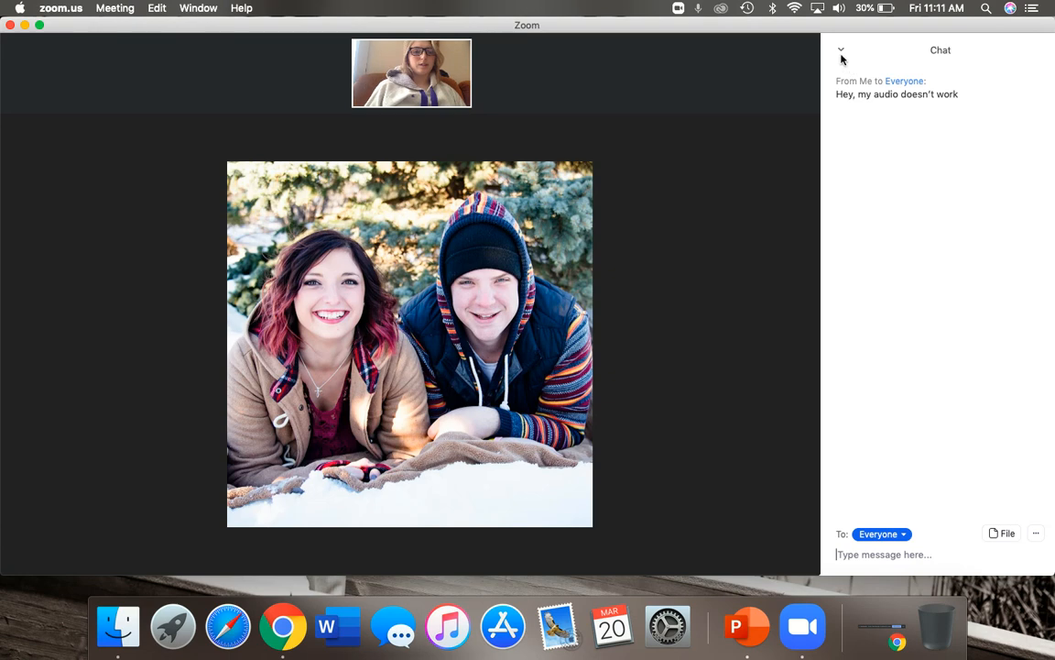
click(840, 49)
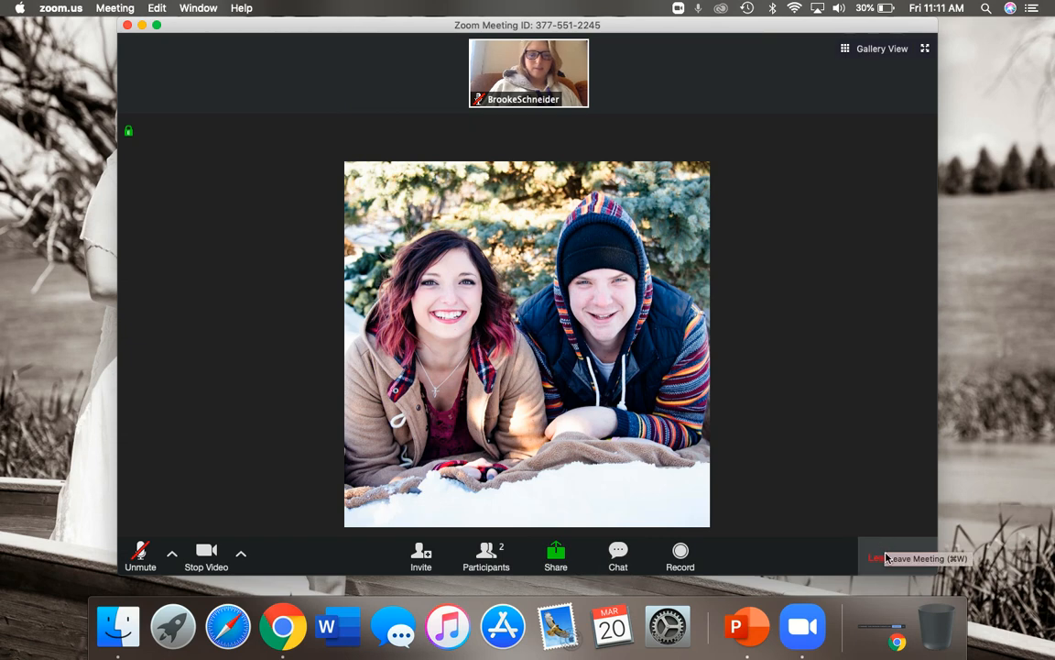
mouse_move(785, 249)
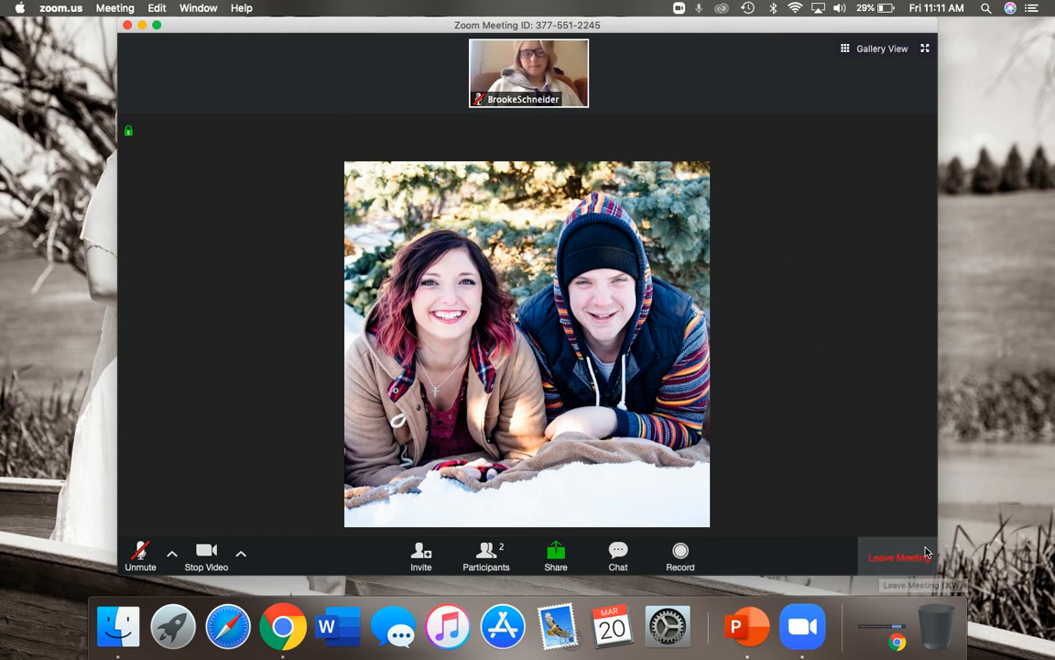
Leave the meeting, confirm leaving, and bring Chrome back to the front
click(899, 557)
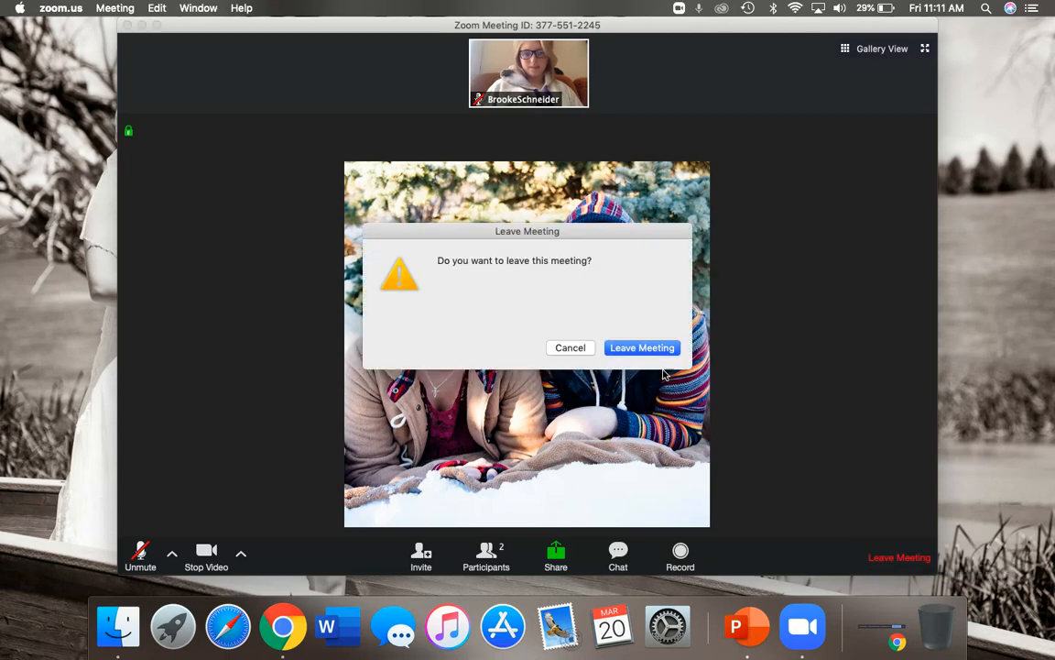
click(641, 347)
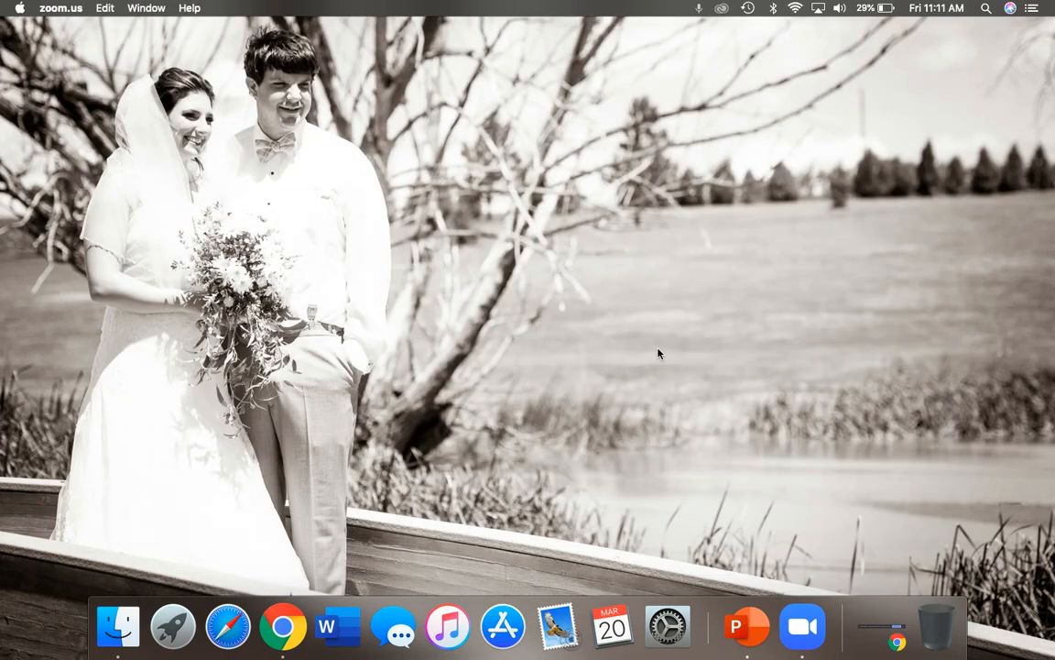
click(283, 625)
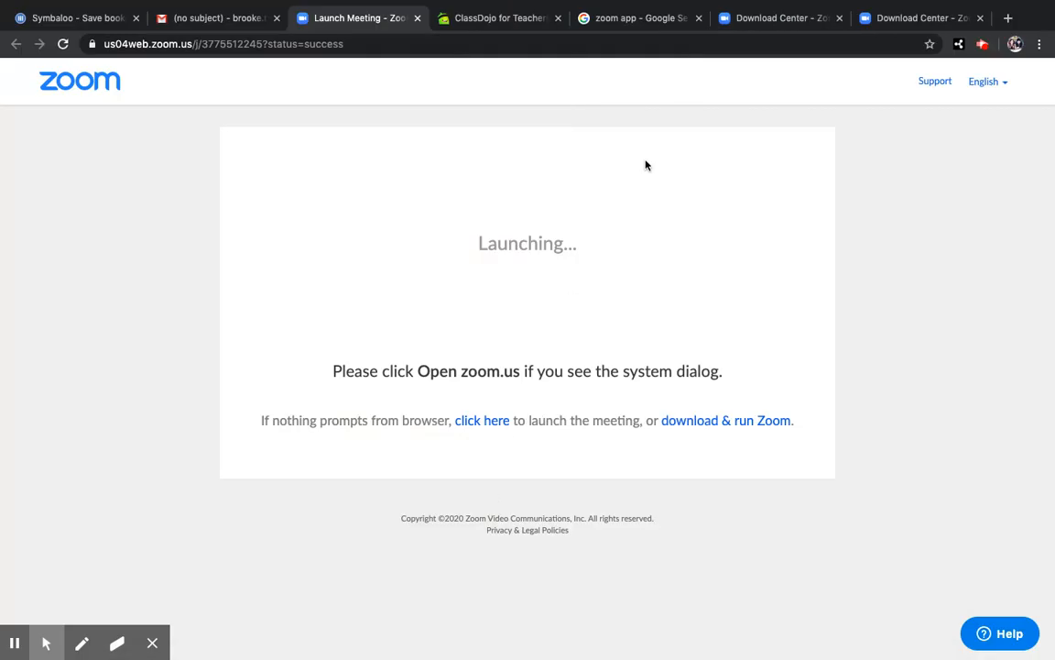
Close the Launch Meeting tab so the Gmail message is shown again
click(214, 18)
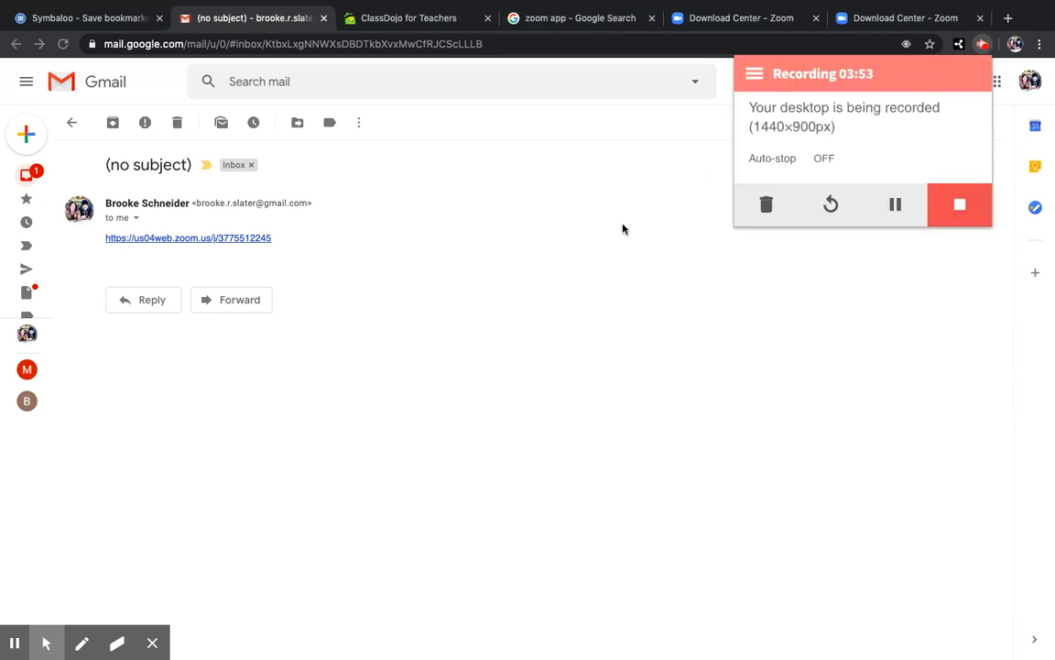
mouse_move(643, 227)
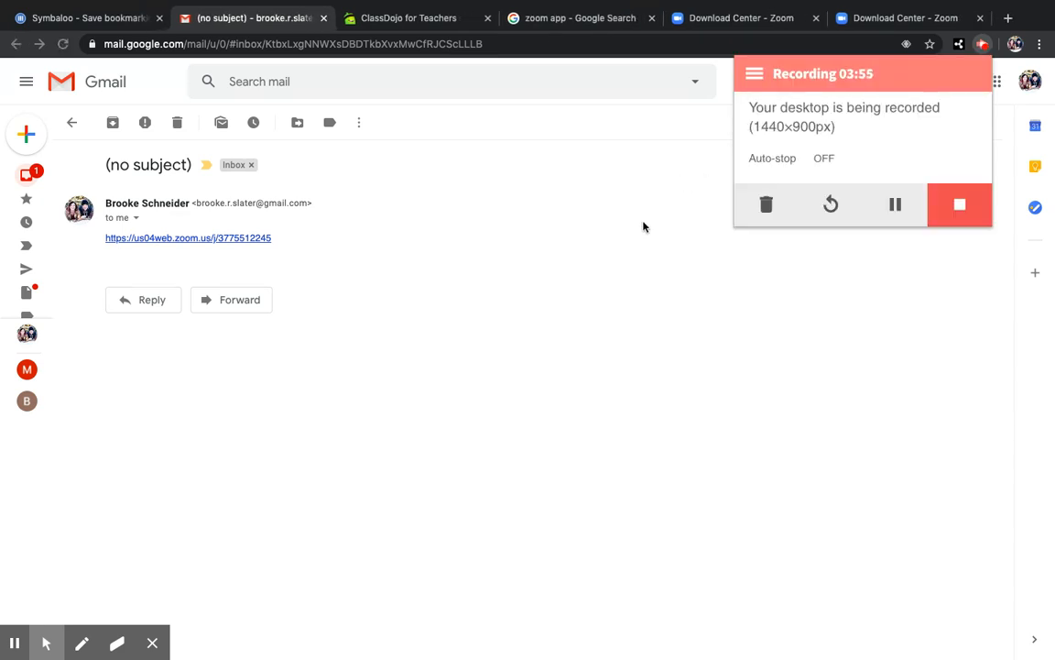
mouse_move(797, 306)
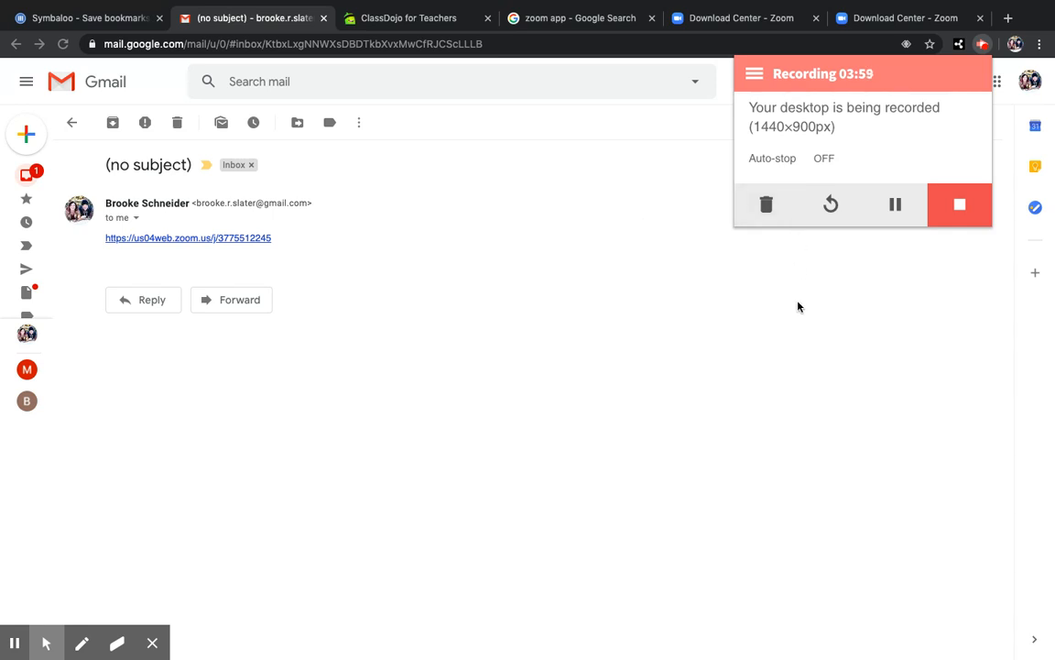
mouse_move(830, 308)
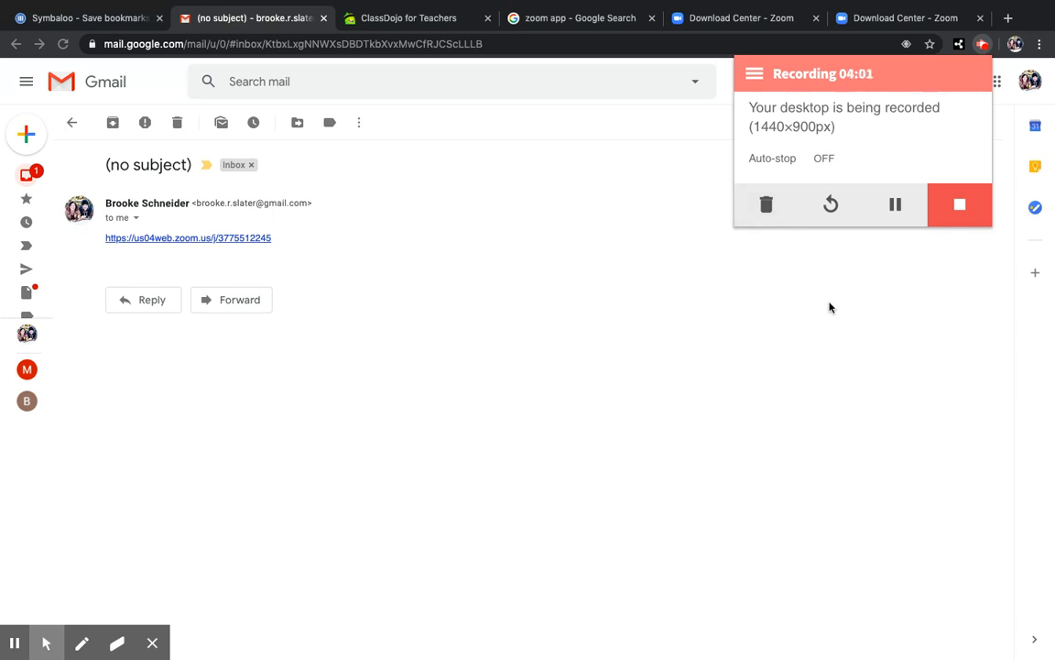
mouse_move(783, 312)
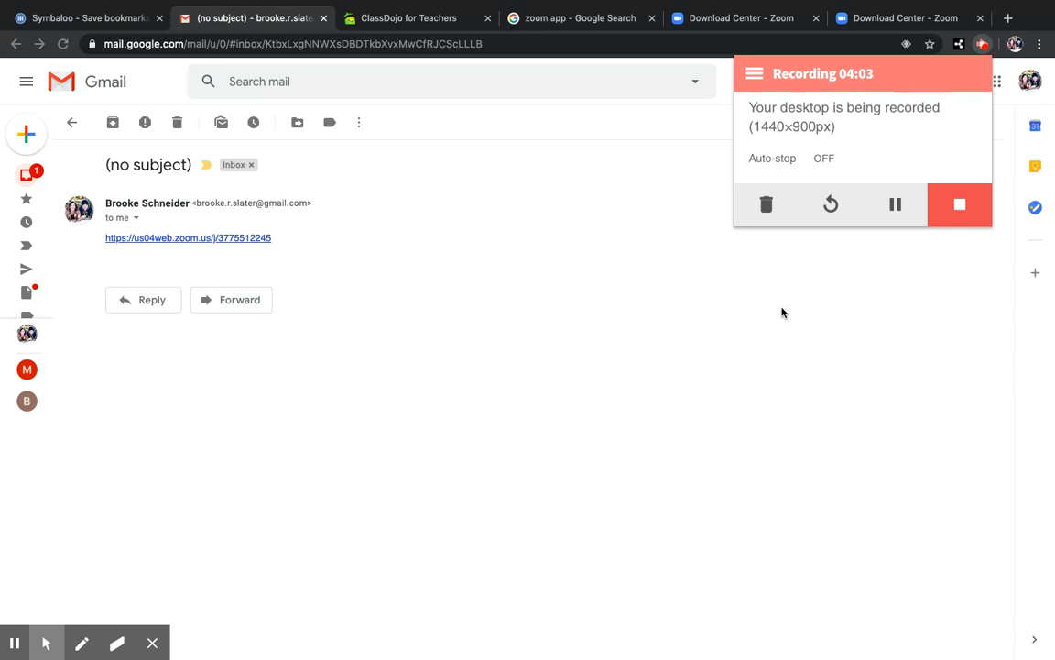